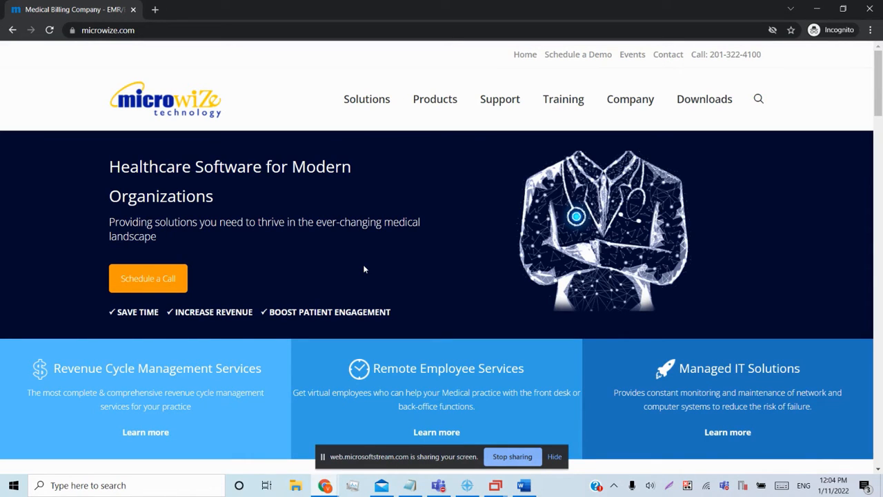
Step: Search the Start menu for "sni" so Snipping Tool and Snip & Sketch are listed
left_click(104, 486)
type("sni")
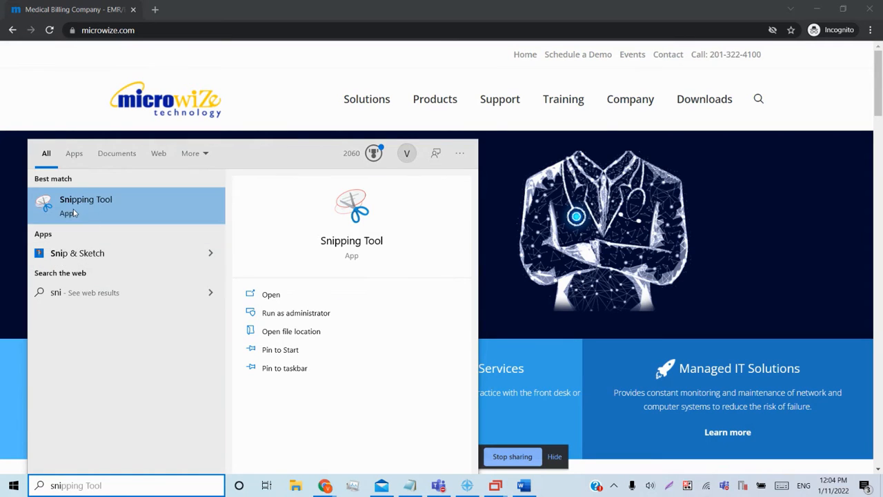
mouse_move(105, 209)
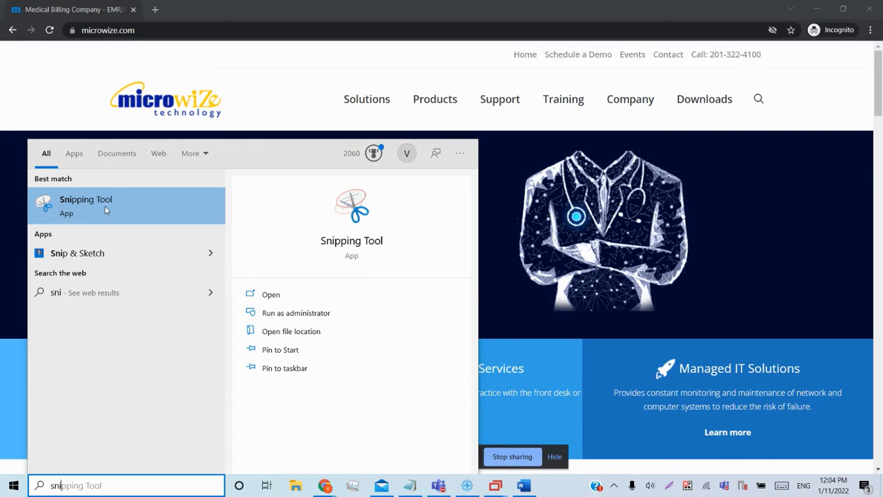
mouse_move(94, 253)
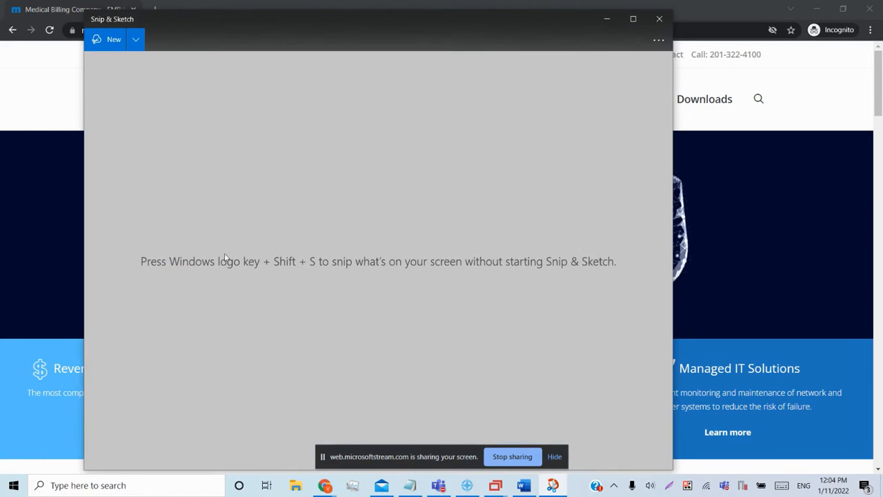
Step: Snip the Microwize homepage now, underline Solutions, Products and Support in red, and copy it
left_click(135, 38)
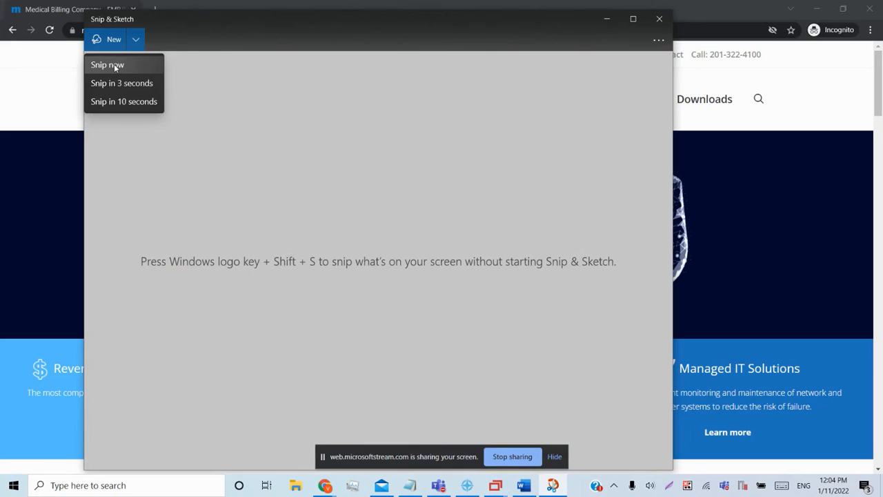
left_click(108, 65)
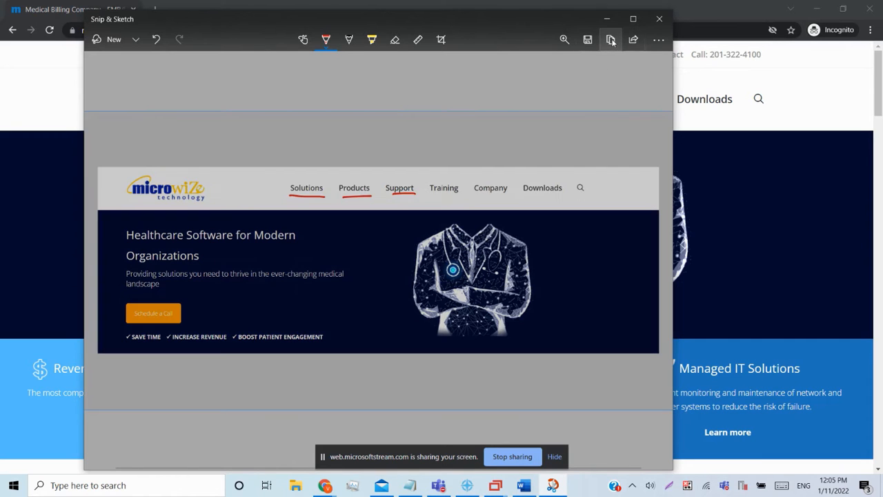
left_click(522, 485)
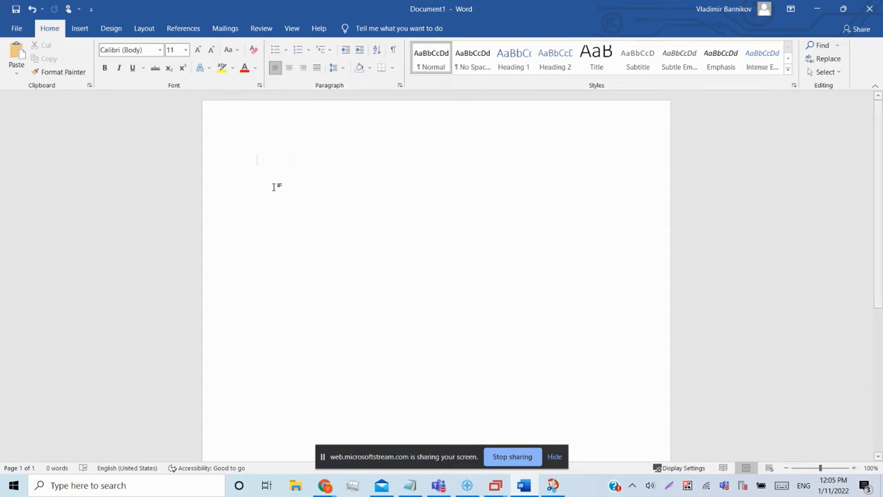
mouse_move(309, 232)
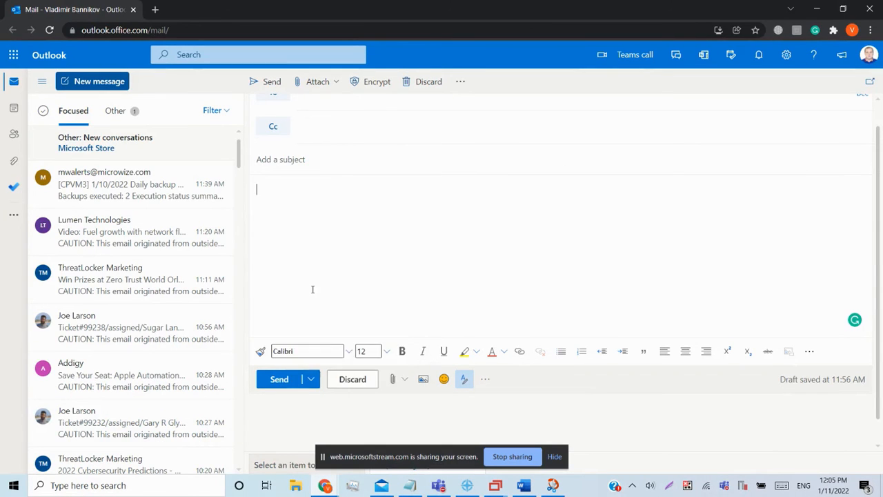
Step: Place the cursor in the body of the new Outlook message draft
left_click(551, 486)
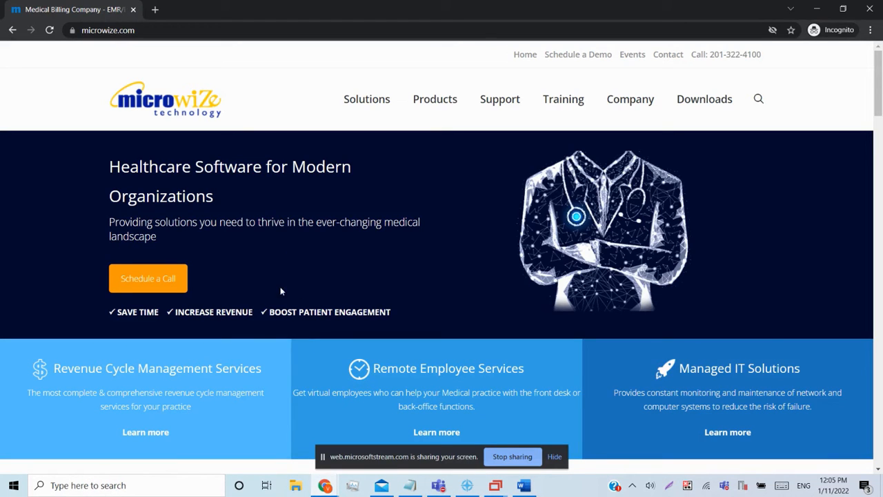
mouse_move(256, 345)
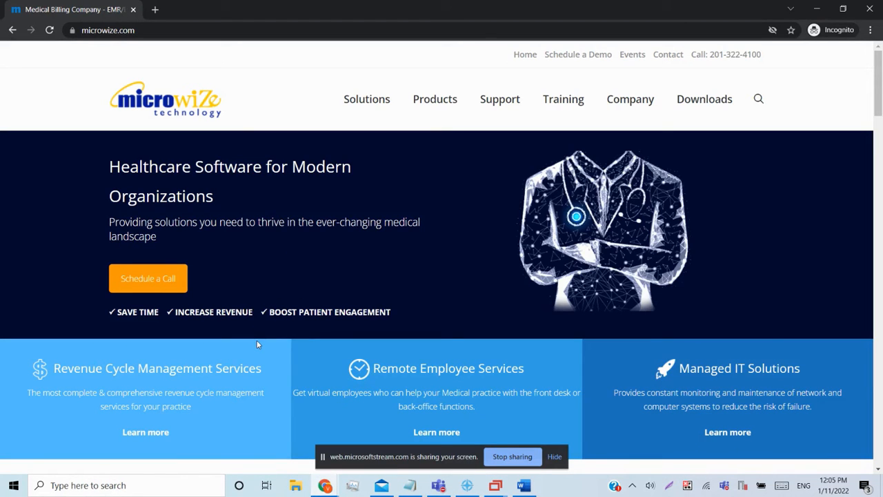
Step: Capture the Microwize homepage header and banner to the clipboard with Win+Shift+S
key("Win+Shift+S")
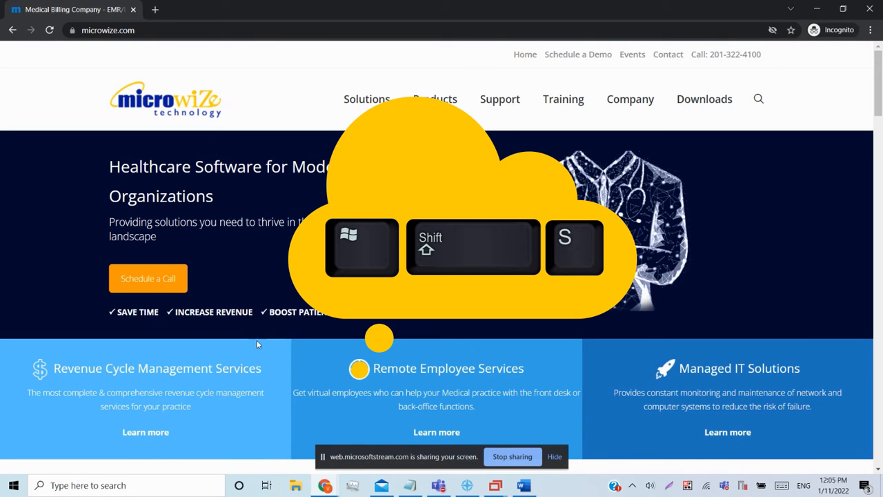
key("win+shift+s")
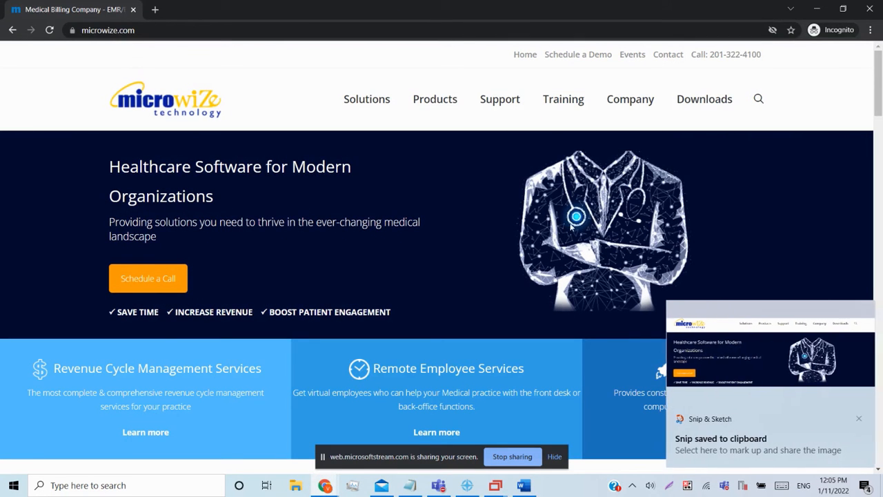
mouse_move(772, 375)
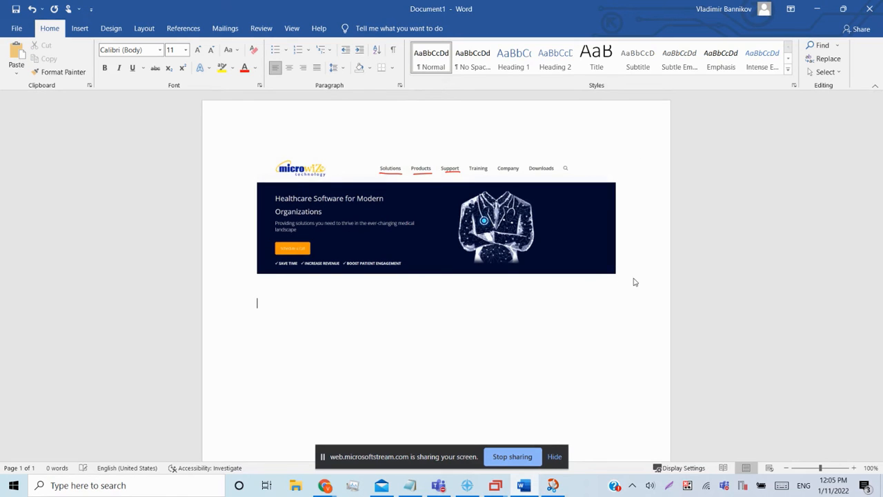
Step: Paste the second Microwize snip into Document1 below the underlined one and stop the recording
key("ctrl+v")
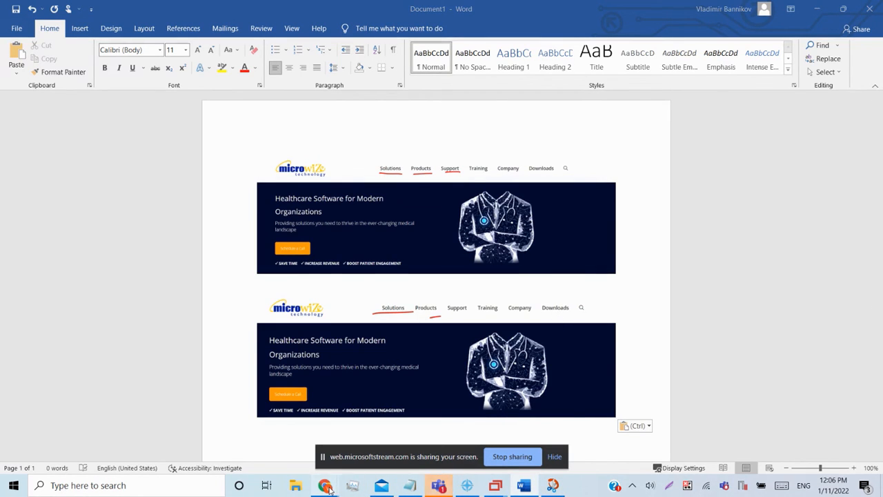
left_click(324, 485)
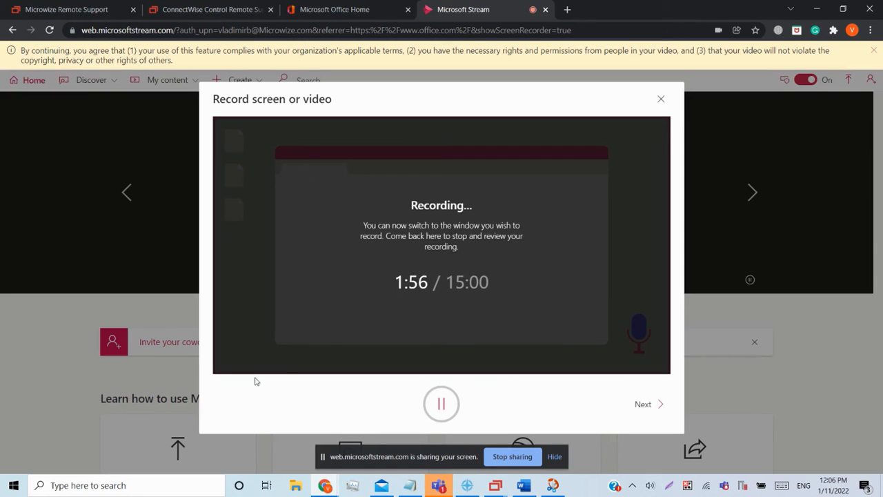